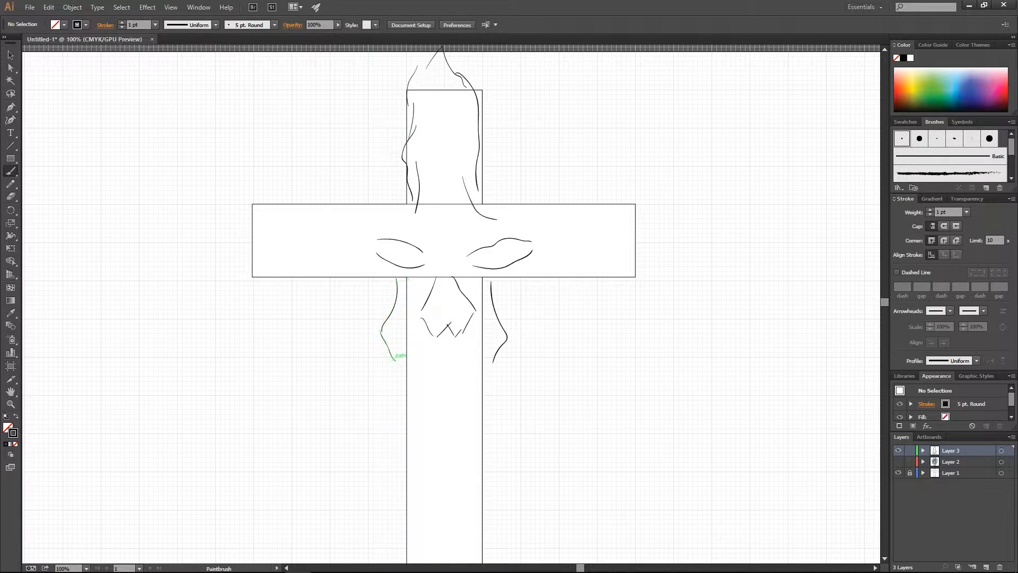
Brush the skull's left cheekbone outline over the cross rectangles on Layer 3
drag(395, 351, 302, 253)
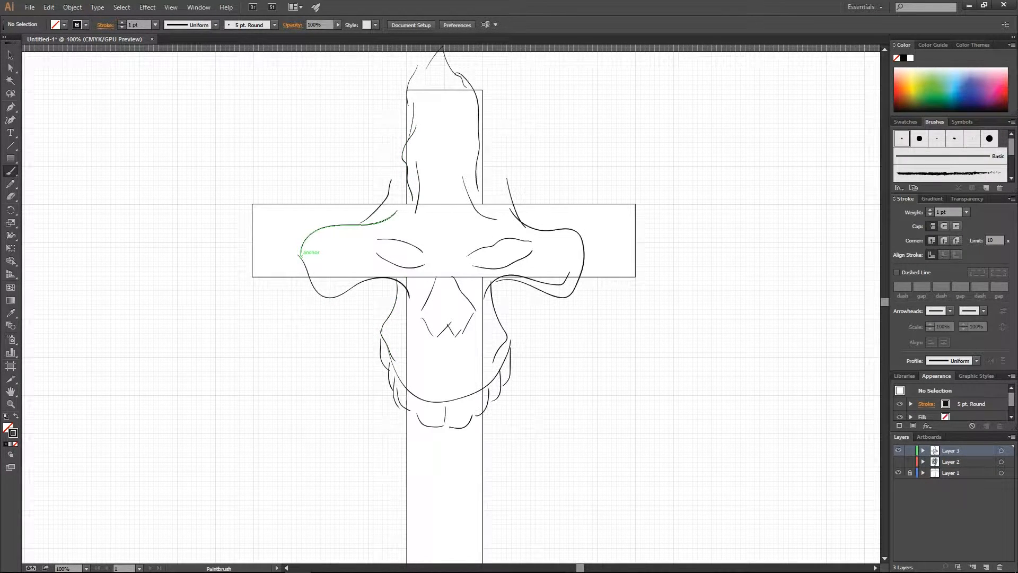
scroll(down, 3)
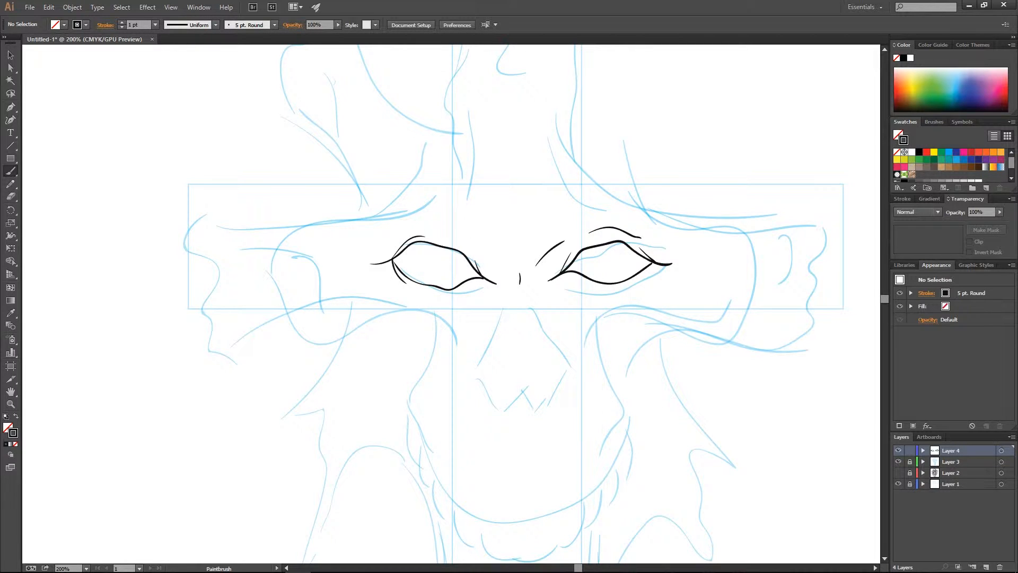
Ink the black outline around the eyes and the detail lines between the sockets on Layer 4
drag(455, 279, 473, 285)
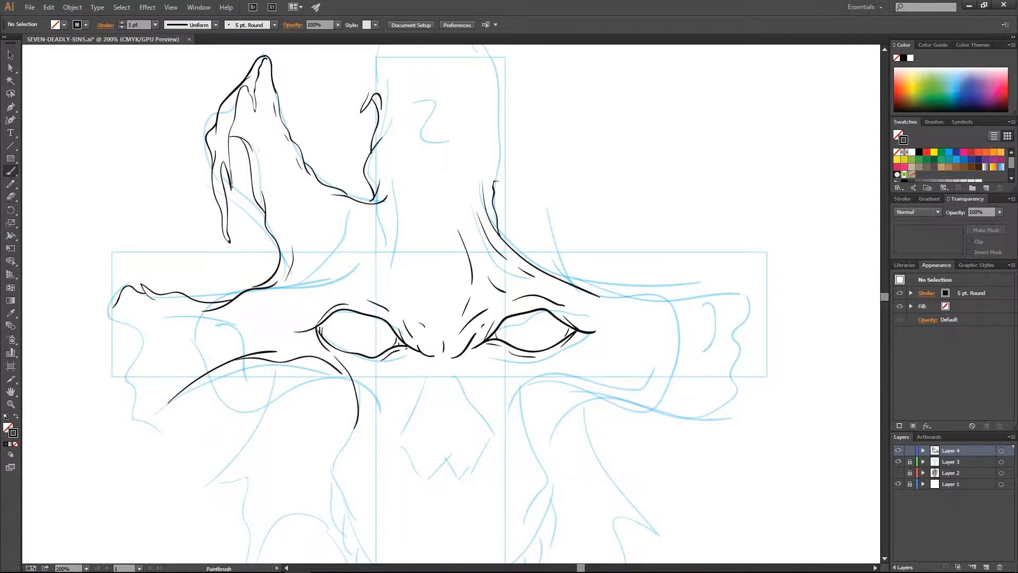
scroll(down, 3)
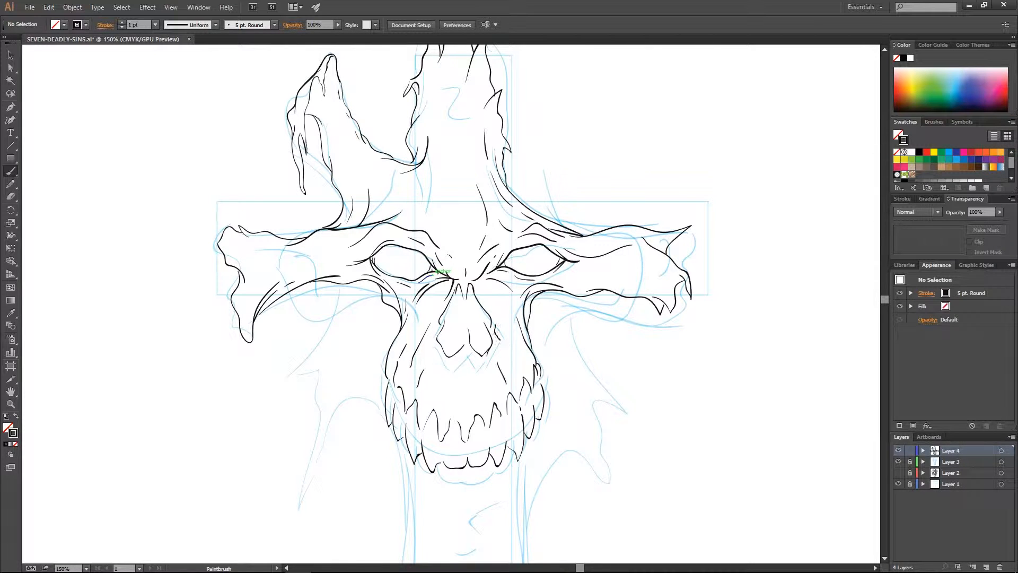
drag(468, 279, 493, 395)
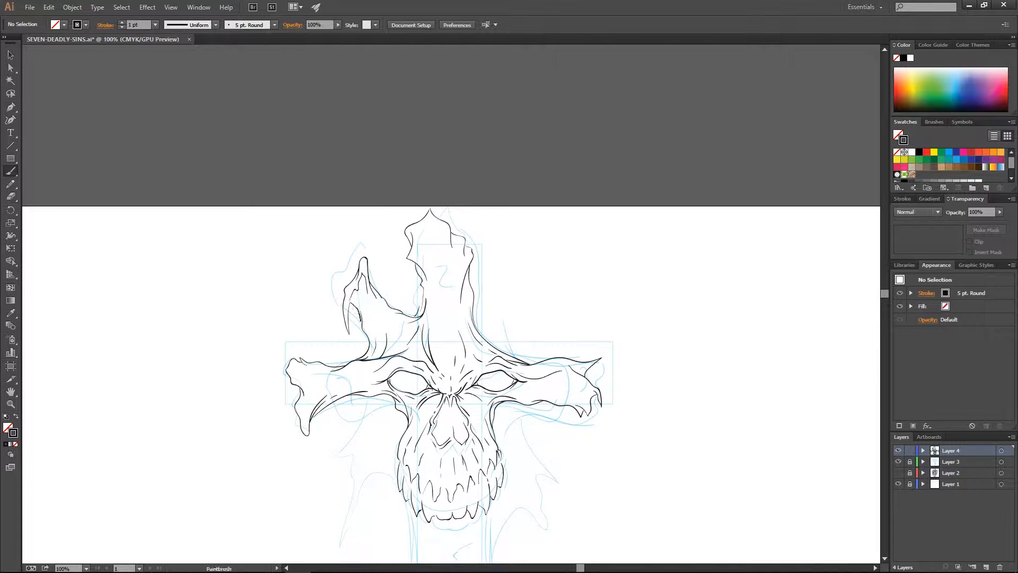
Move the view down along the elongated lower jaw to trace its sides
scroll(down, 3)
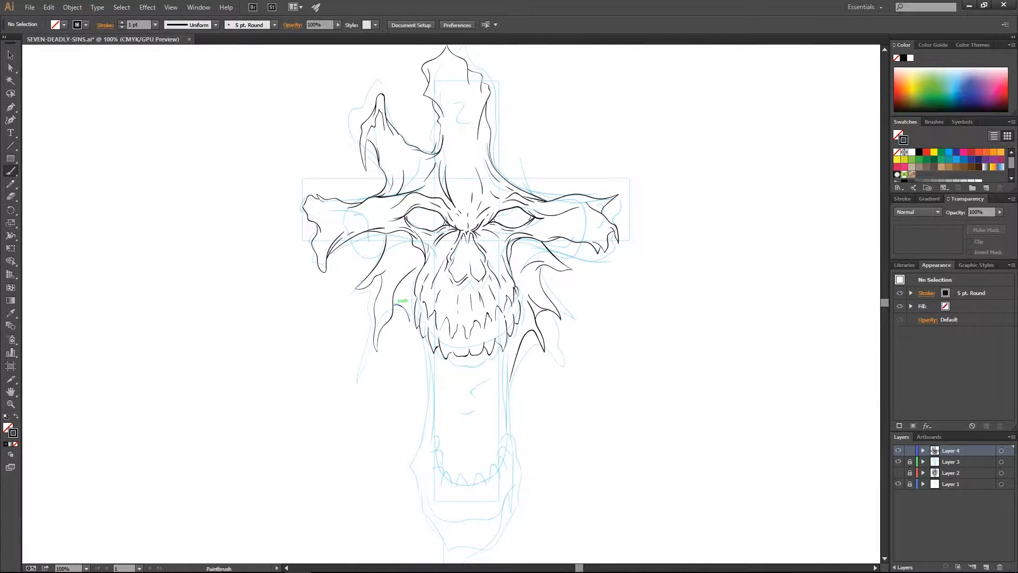
scroll(down, 3)
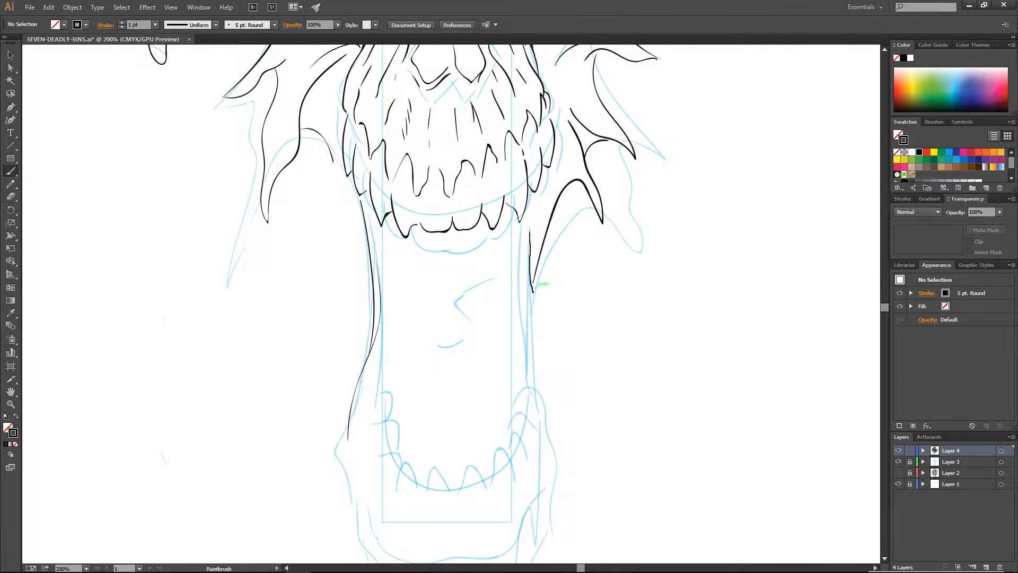
scroll(down, 3)
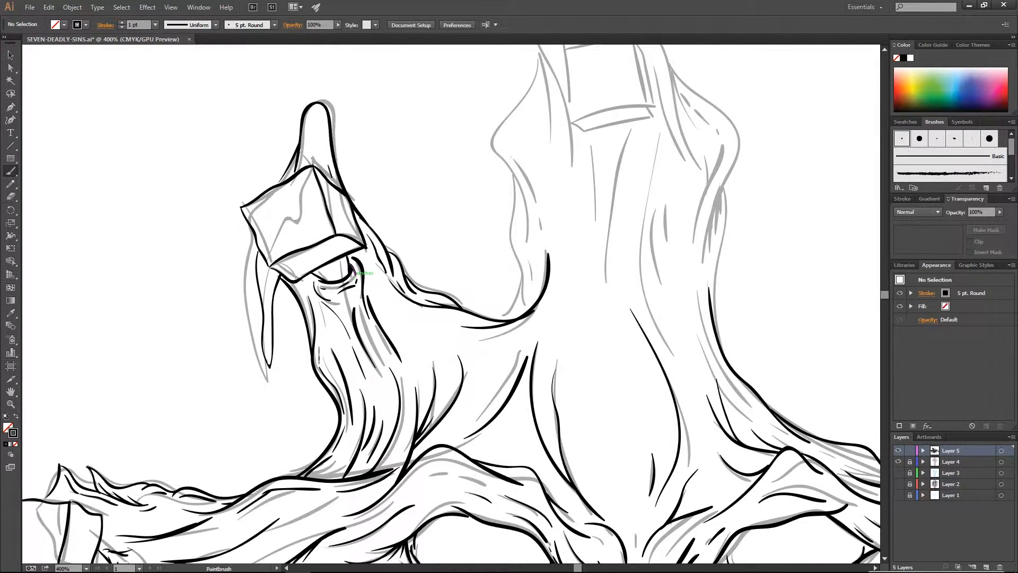
Navigate over the skull top and zoom back out while retracing lines and nail heads on Layer 5
scroll(down, 3)
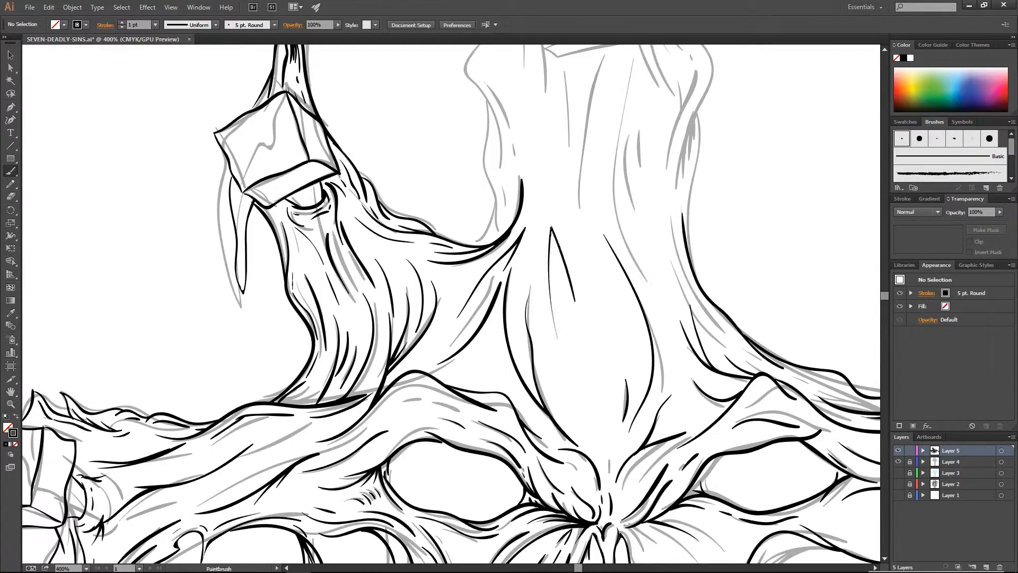
scroll(down, 3)
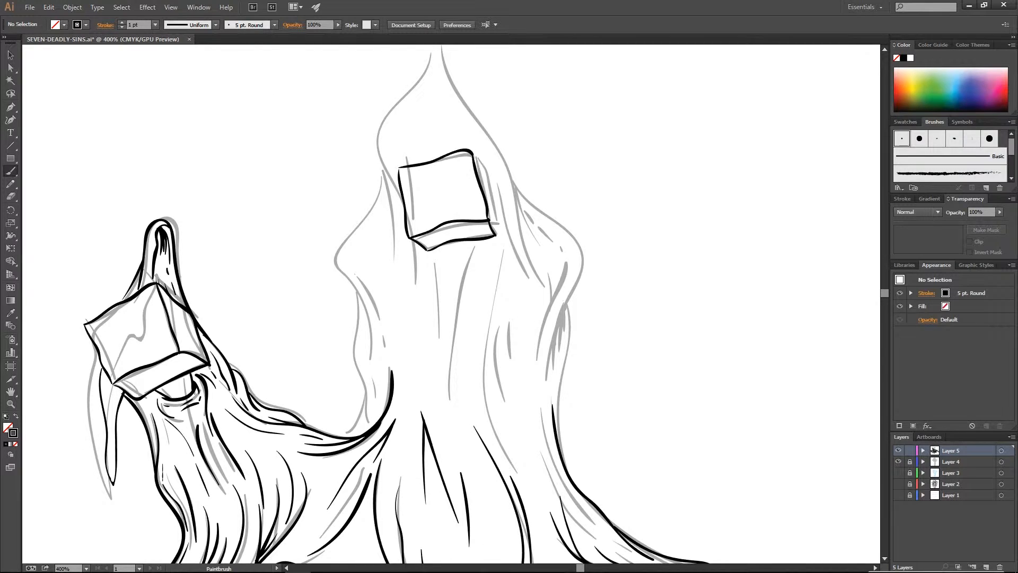
key(ctrl+-)
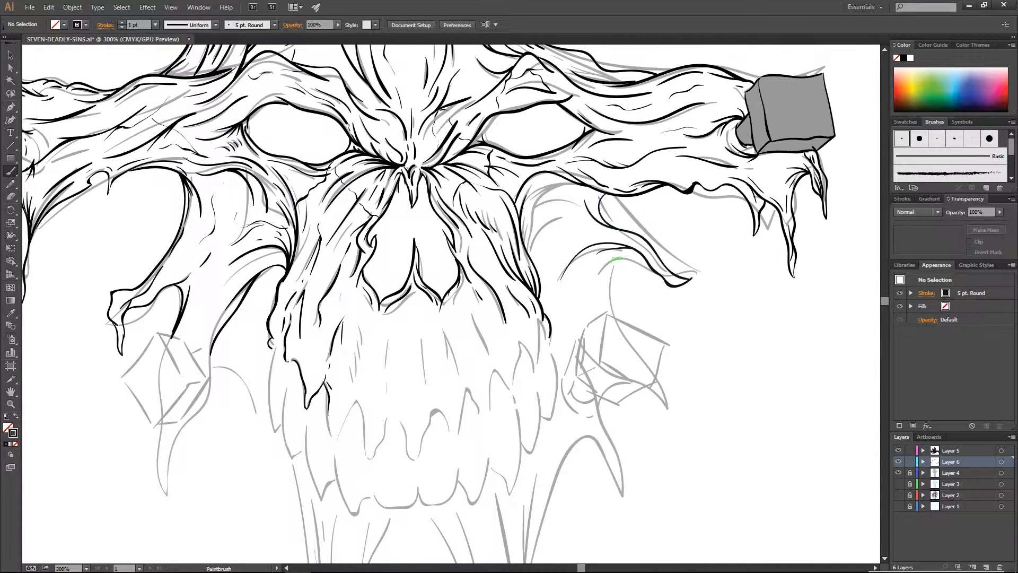
Ink bold lines around the lower right nail and its drips on Layer 5
scroll(down, 3)
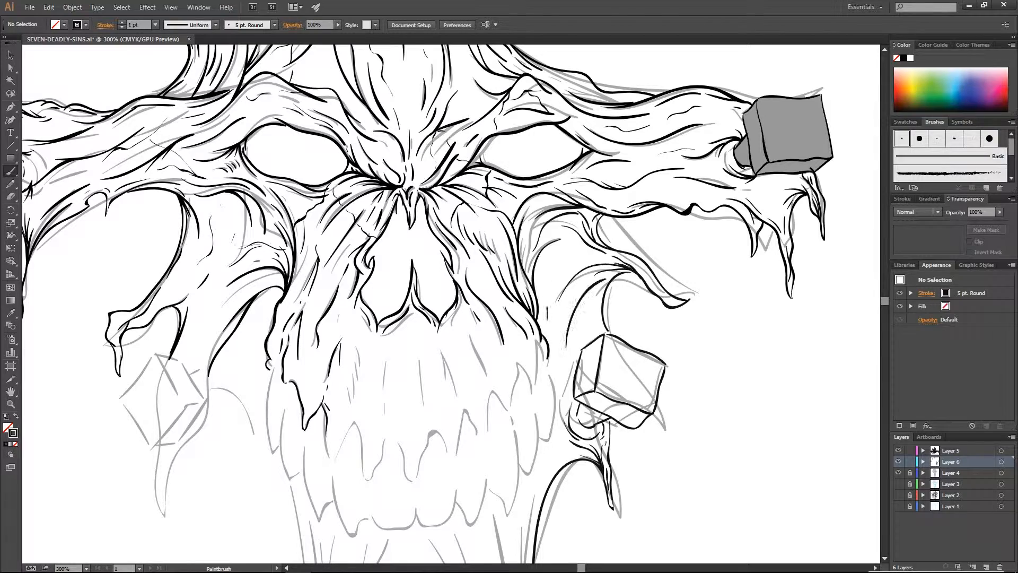
drag(520, 208, 551, 305)
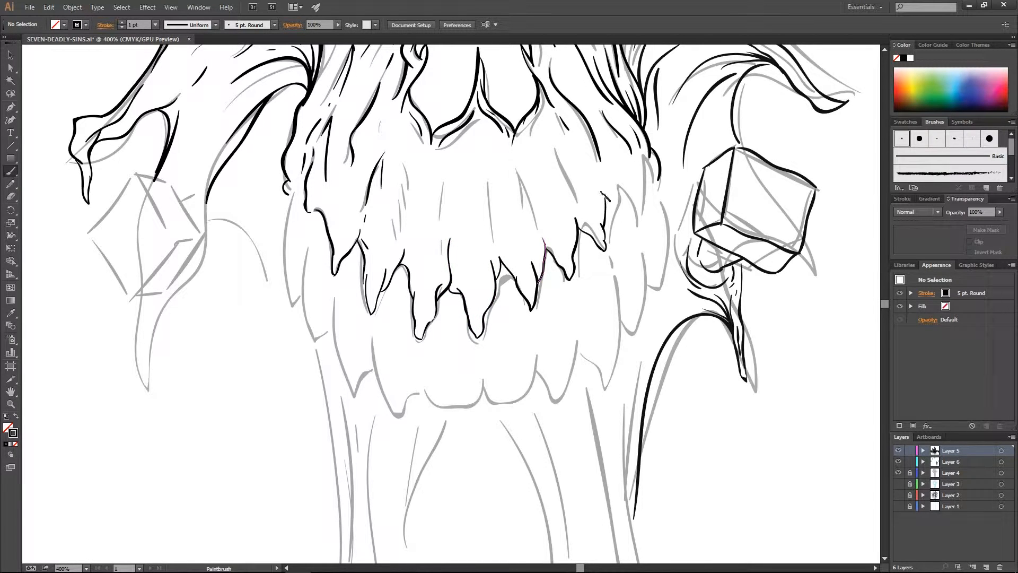
scroll(down, 3)
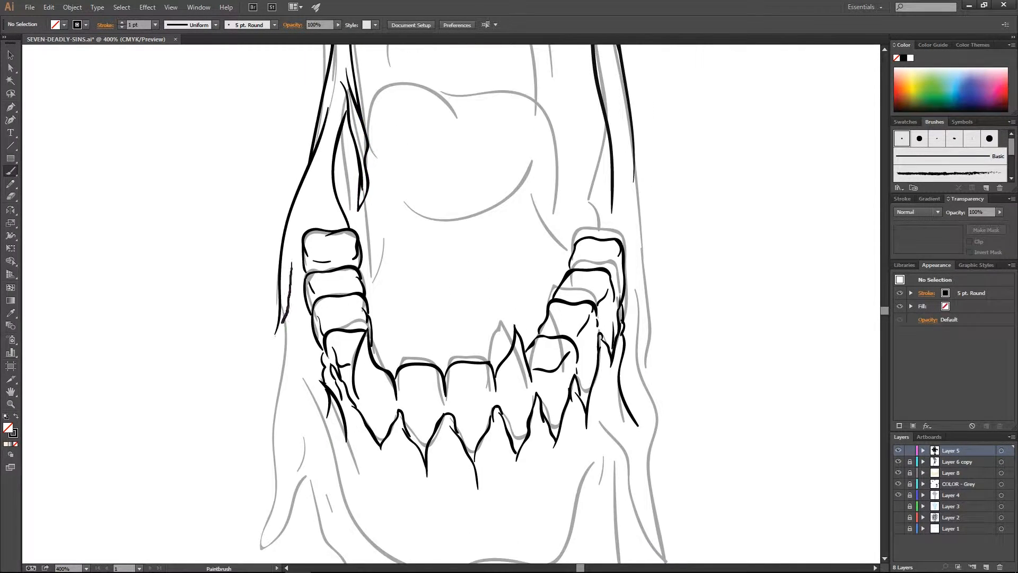
Move the view down to the lower jaw to trace its molars, fangs and stringy edges
scroll(down, 3)
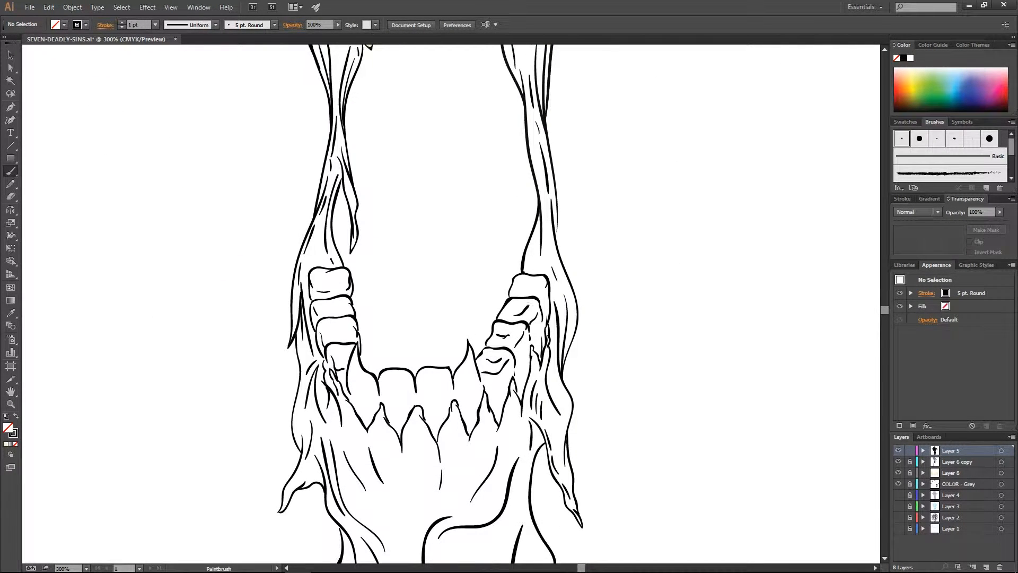
scroll(down, 3)
text(COLOR - Yellow)
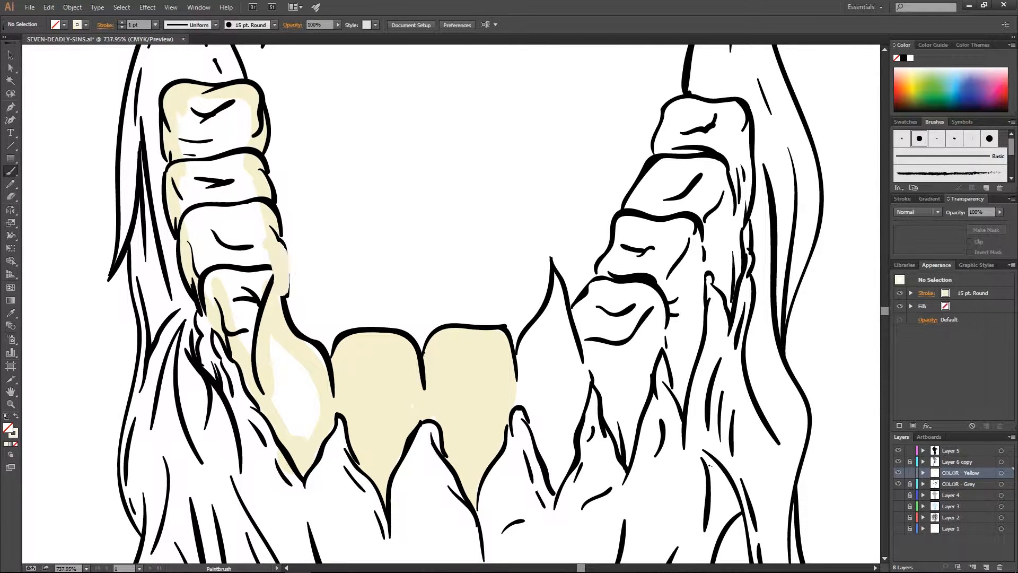
Move the view across the skull while filling teeth yellow and flesh pink on the colour layers
scroll(down, 3)
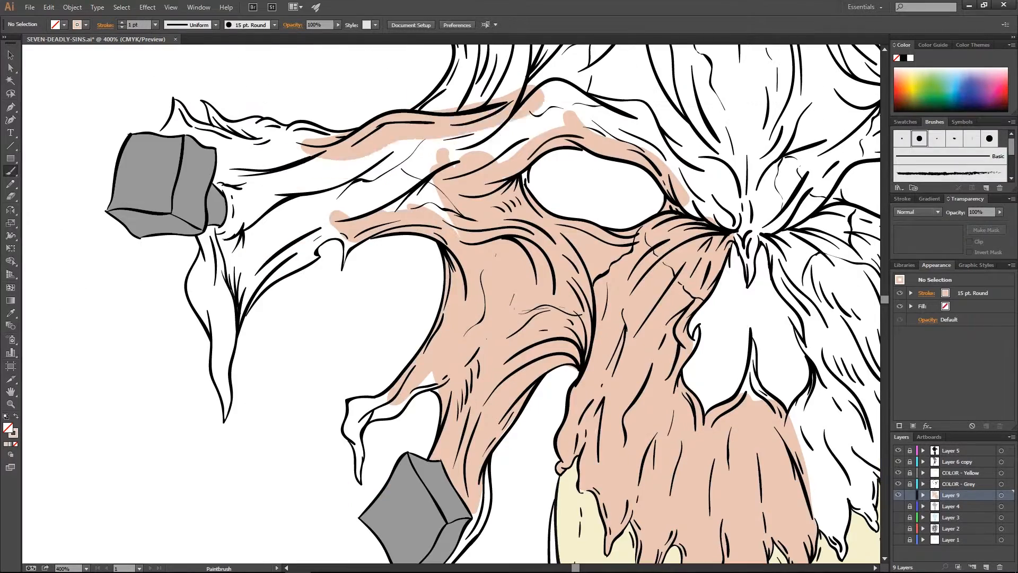
scroll(down, 3)
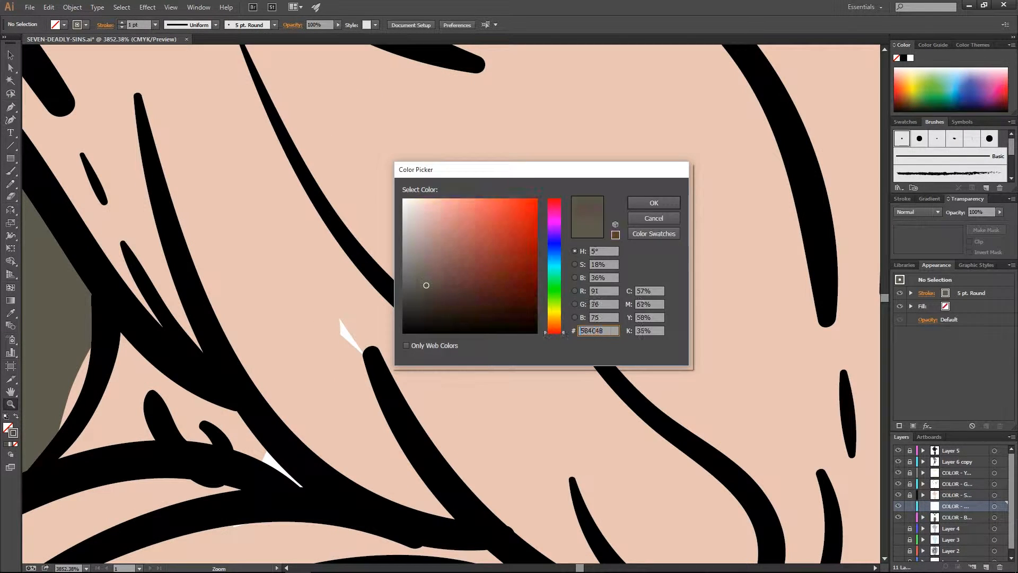
Choose the dark brownish grey #5B4C48 as the stroke colour in the Color Picker
click(652, 203)
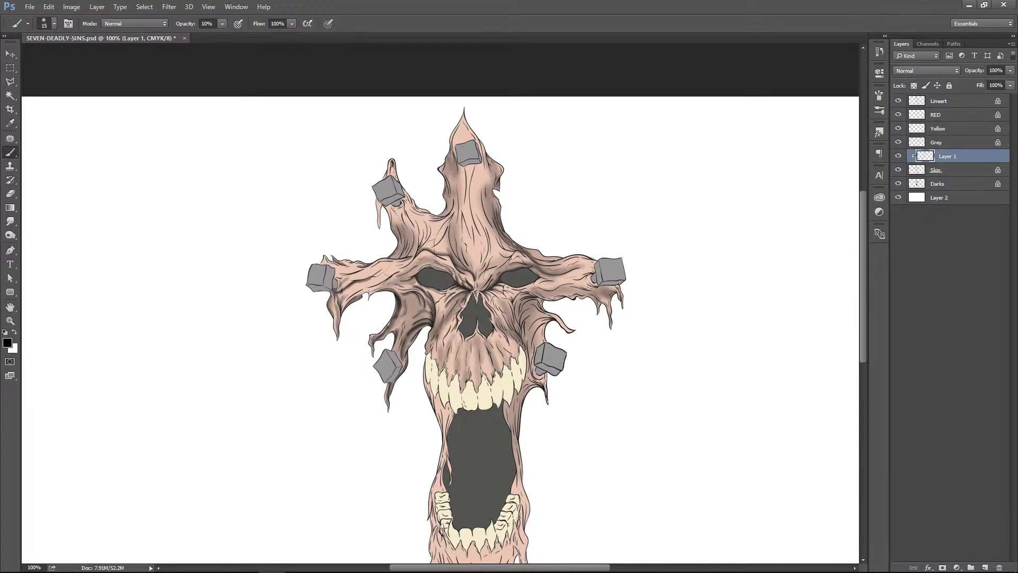
Move the view over the skull while painting low-opacity lights and shadows on clipped layers
scroll(down, 3)
text(Lights)
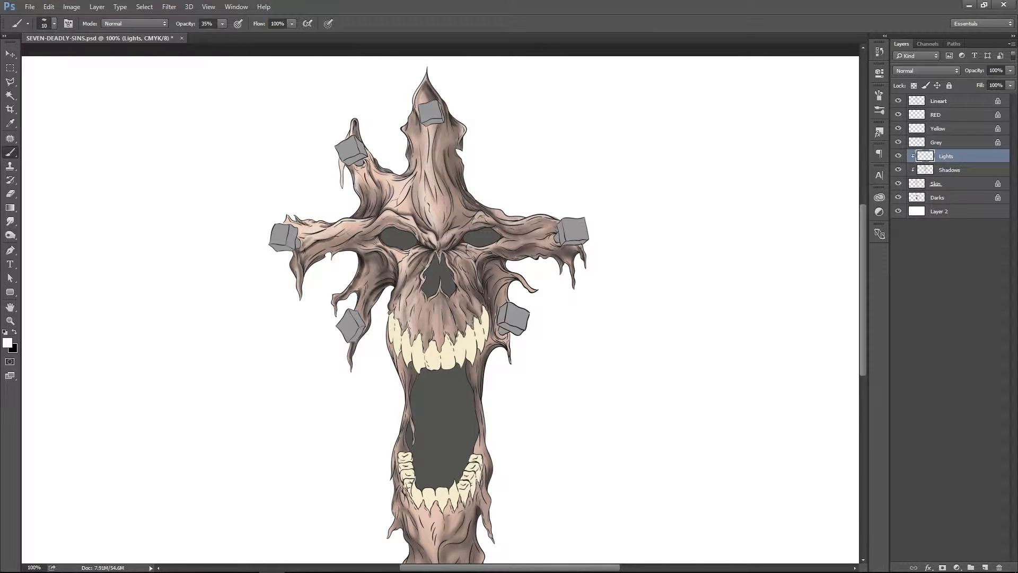
scroll(down, 3)
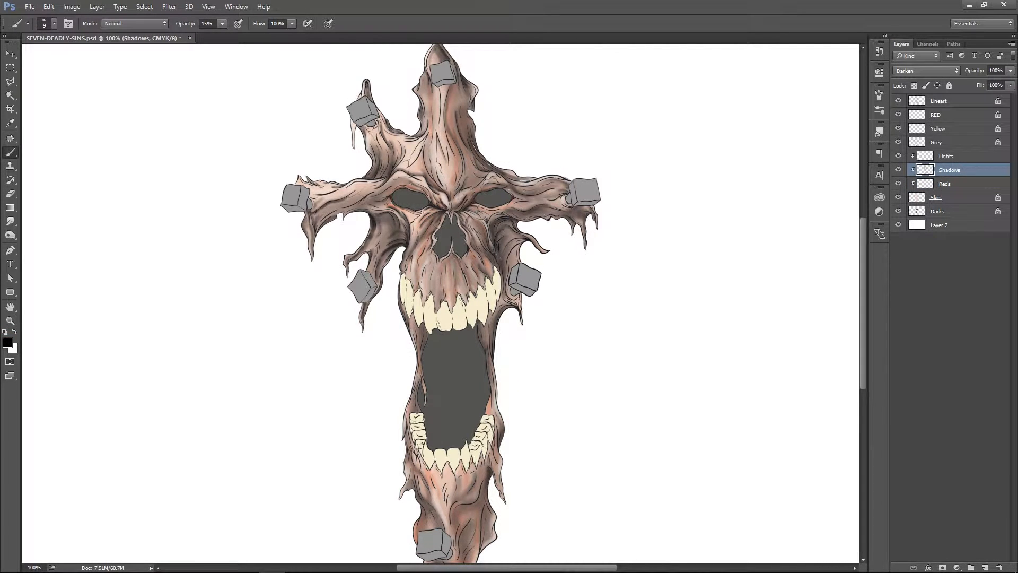
scroll(down, 3)
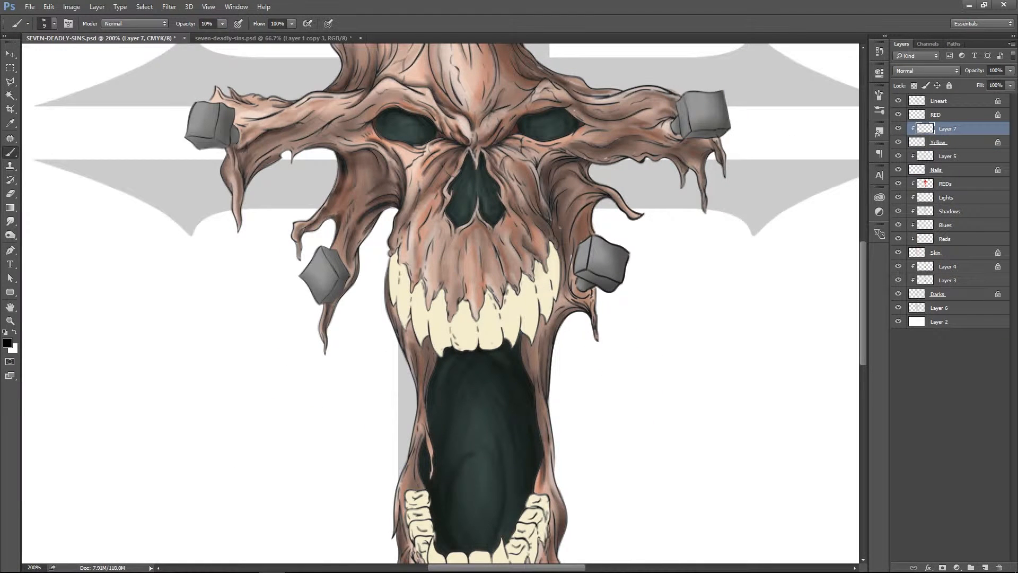
Paint dark shading into the skull's flesh, sockets and mouth while moving the close-up view
click(206, 24)
text(15)
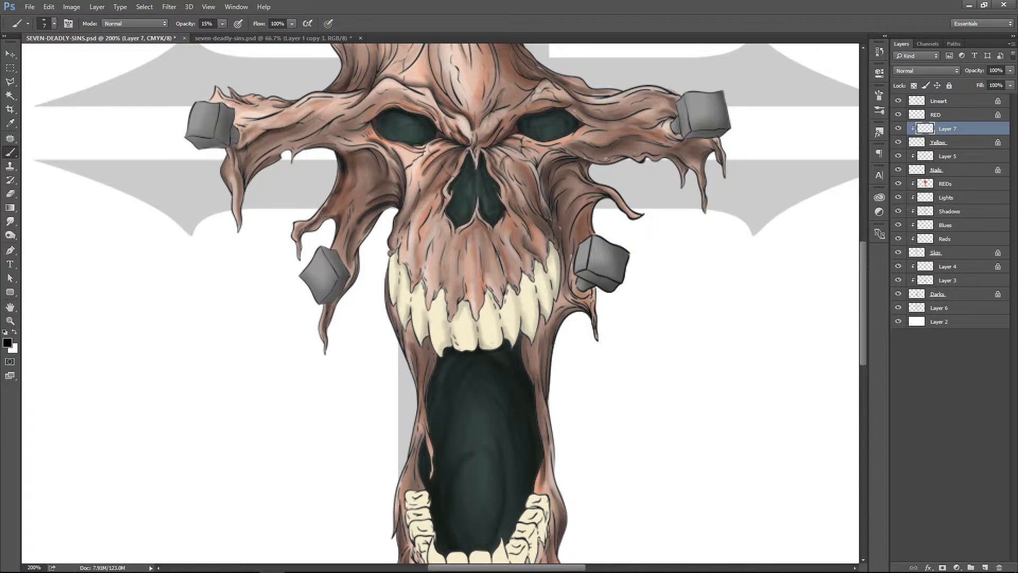
scroll(down, 3)
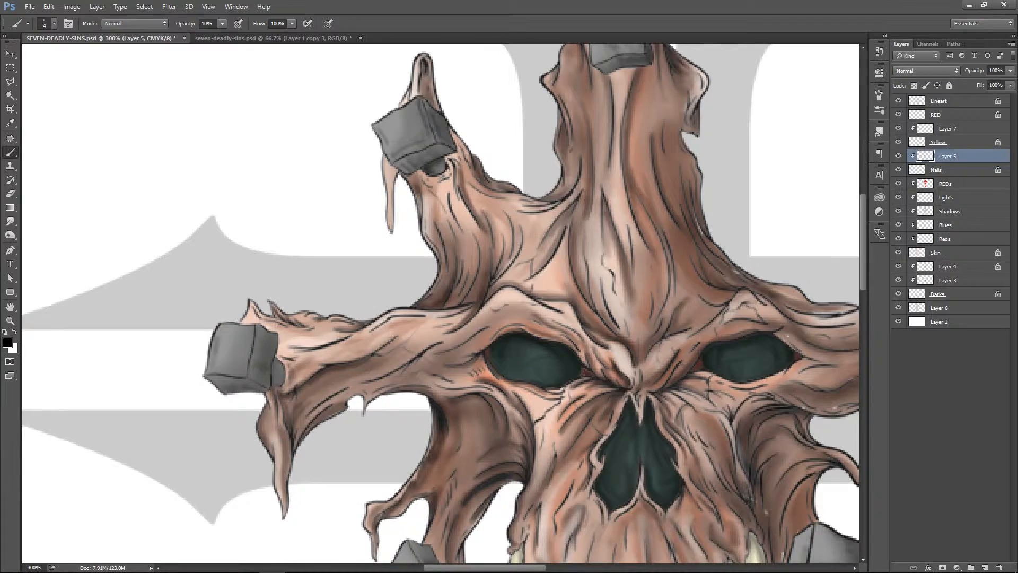
scroll(down, 3)
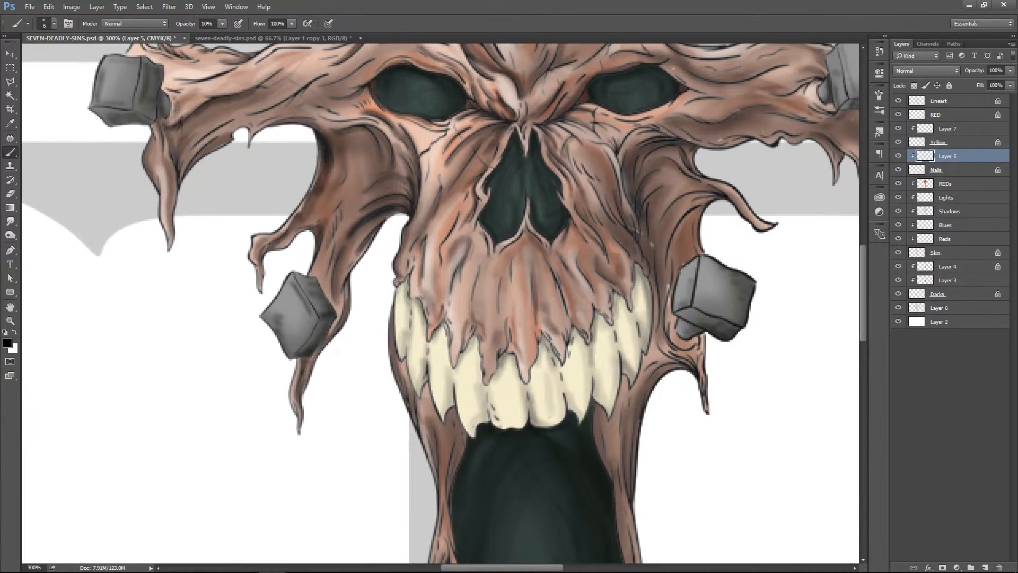
scroll(down, 3)
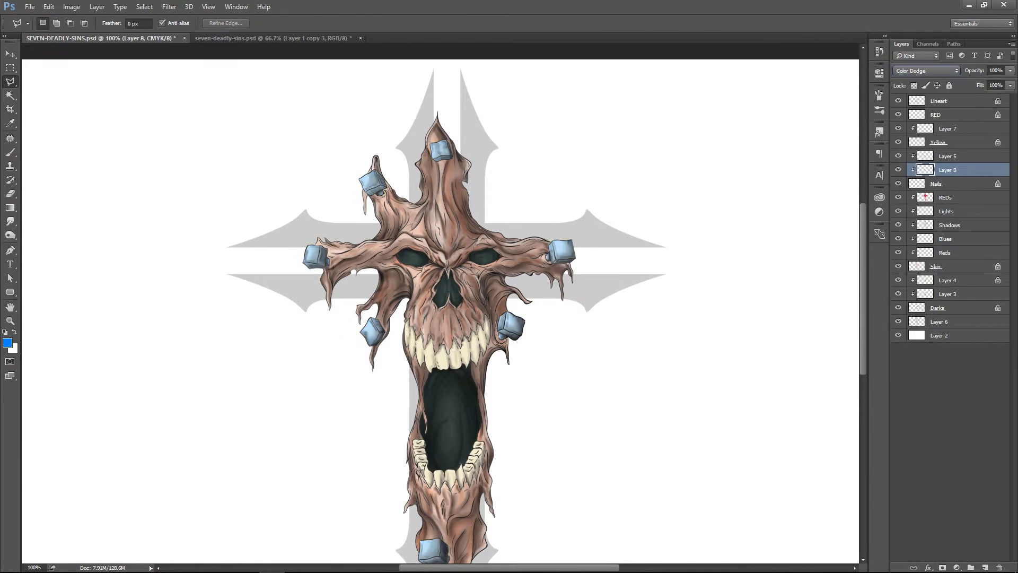
Sample a colour from the artwork to tint the nails with a bluish Color Dodge glow
click(925, 70)
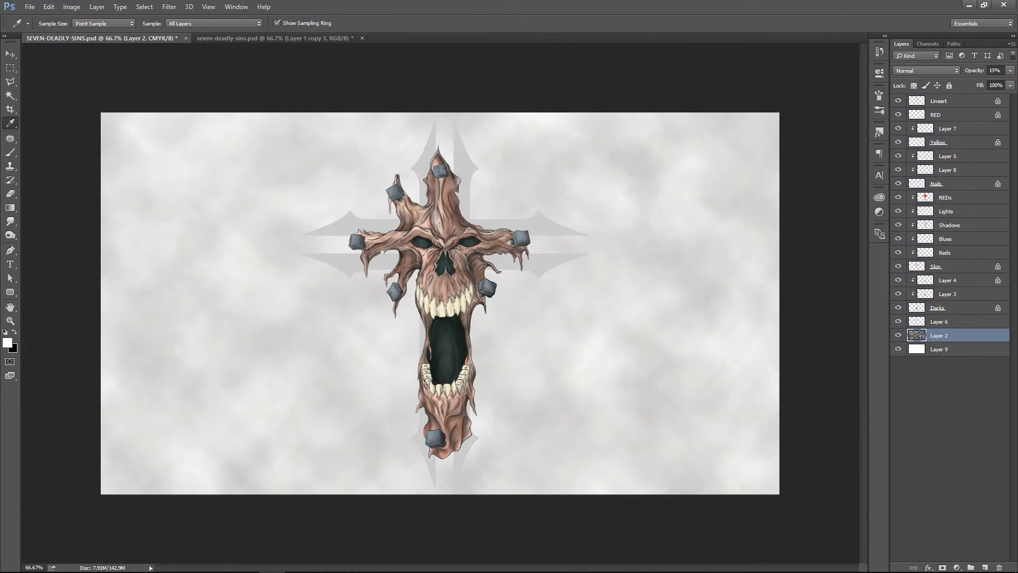
click(925, 70)
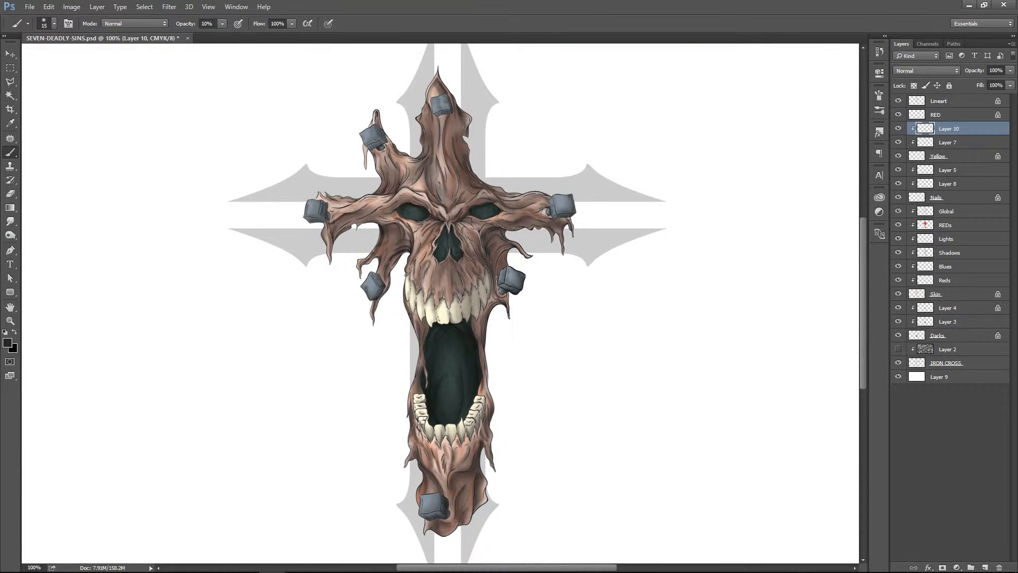
Brush extra colour shading onto the skull on the new Layer 10
click(946, 210)
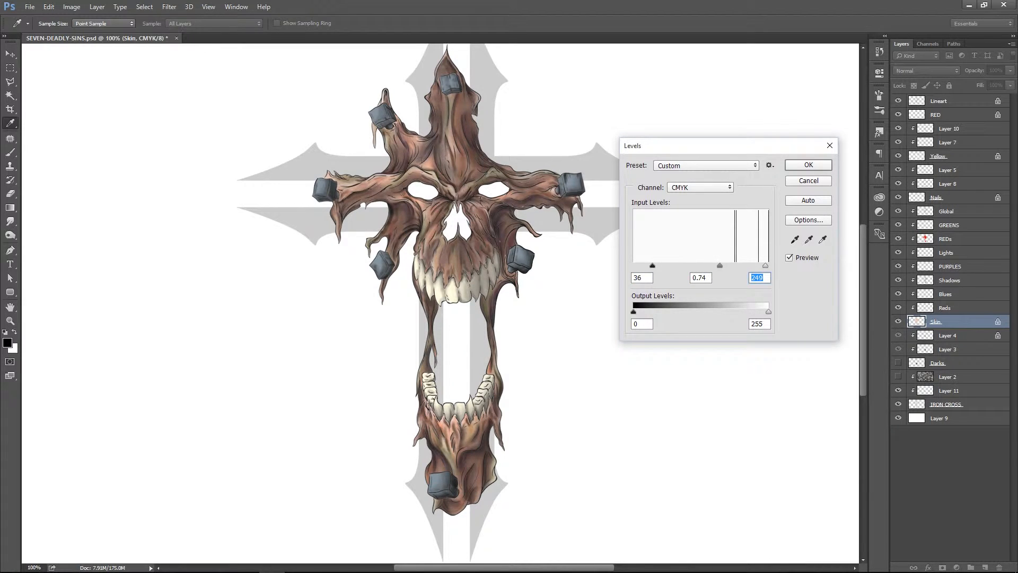
Adjust Levels on the Skin and Nails layers and fill IRON CROSS with blue-grey
click(941, 197)
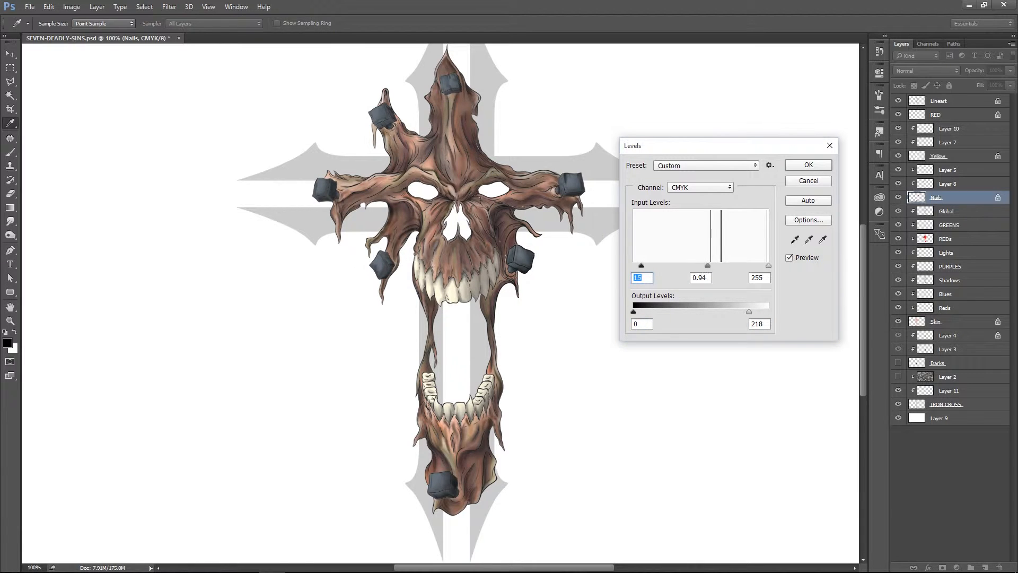
click(808, 164)
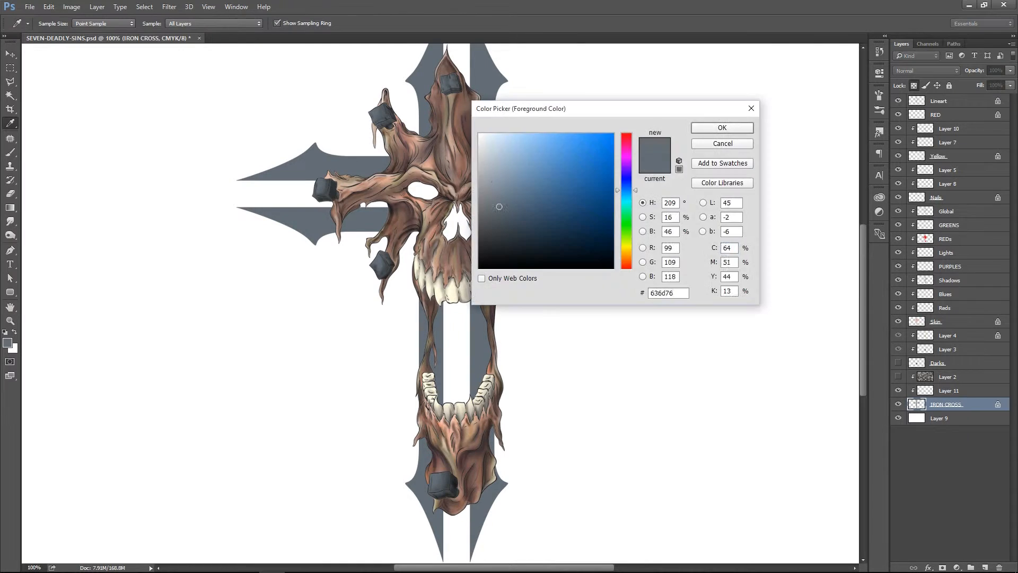
click(721, 143)
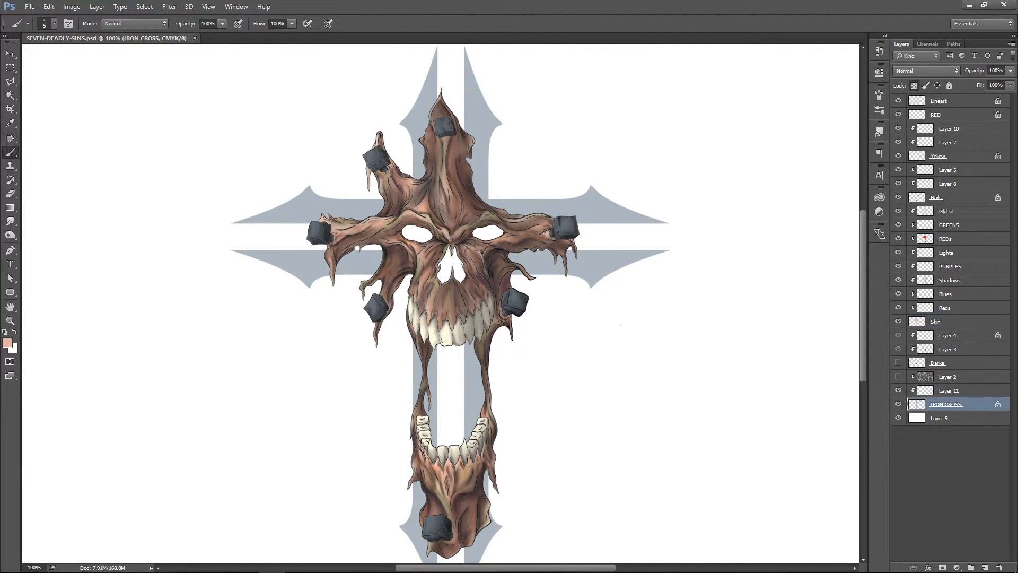
Give IRON CROSS an inner shadow, a white outer glow and a white stroke in Layer Style
double_click(945, 404)
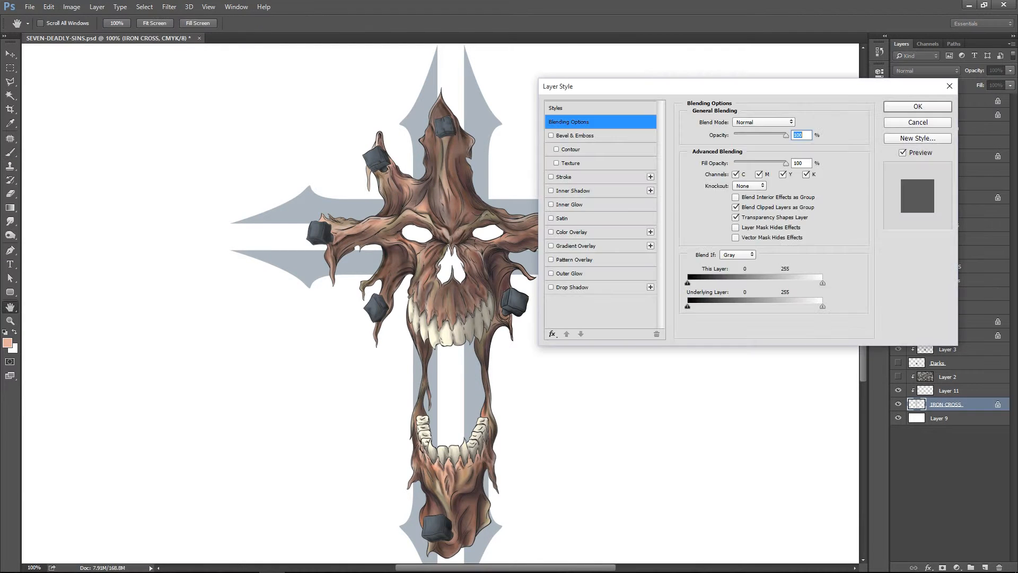
click(574, 190)
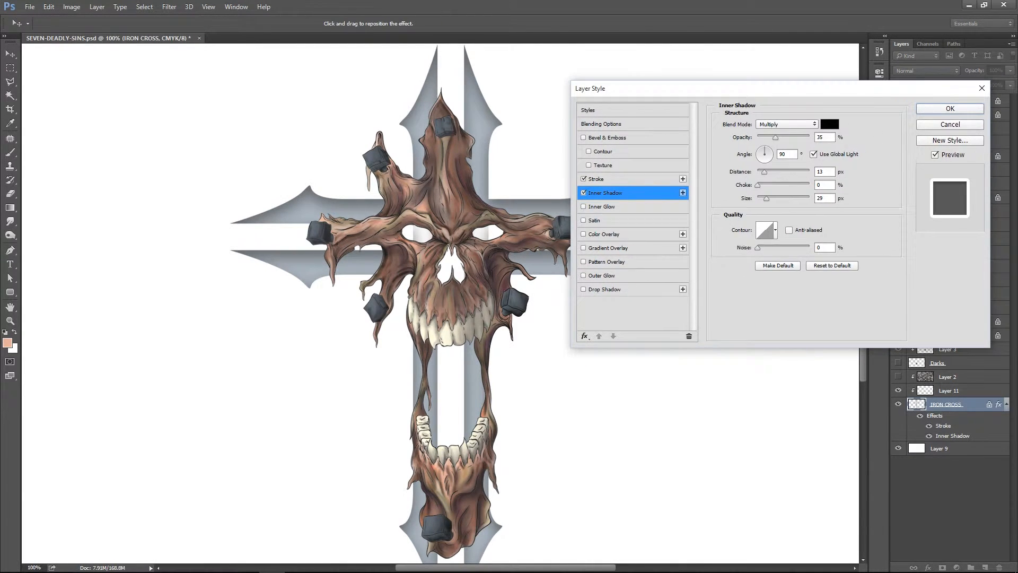
click(948, 108)
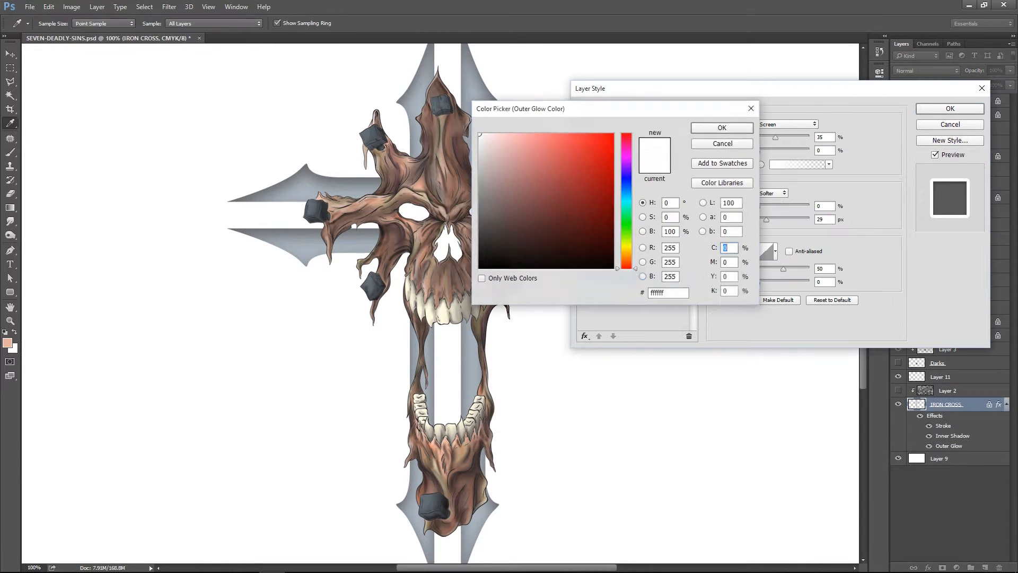
click(721, 128)
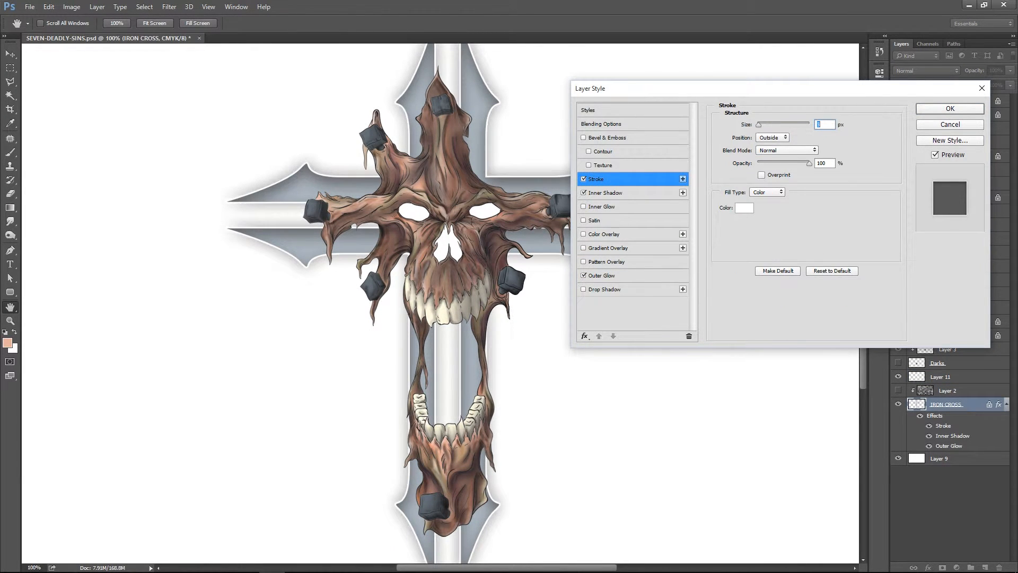
click(947, 108)
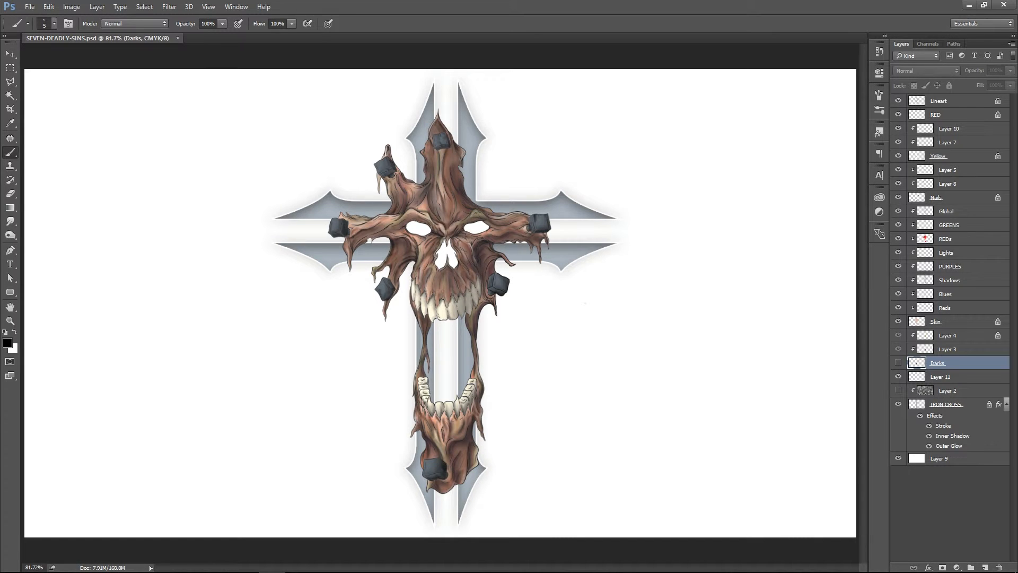
Handwrite the signature's first letters on the background layer right of the cross
click(938, 458)
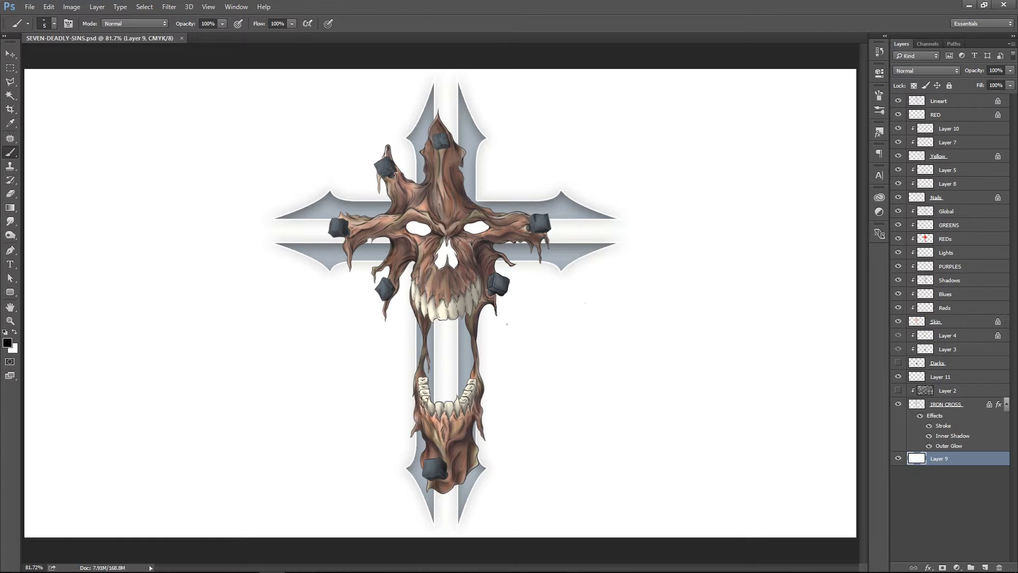
drag(513, 318, 542, 373)
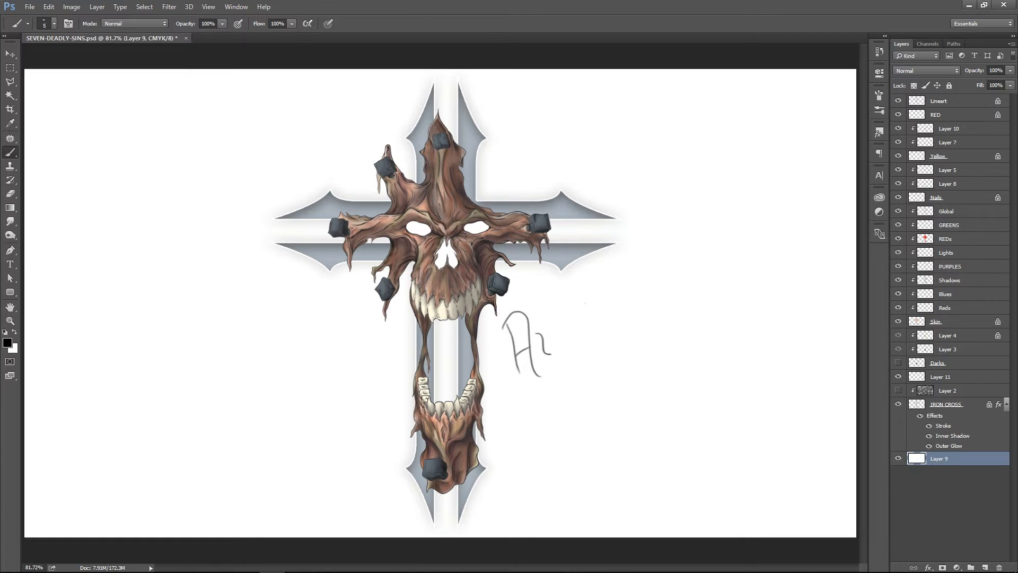